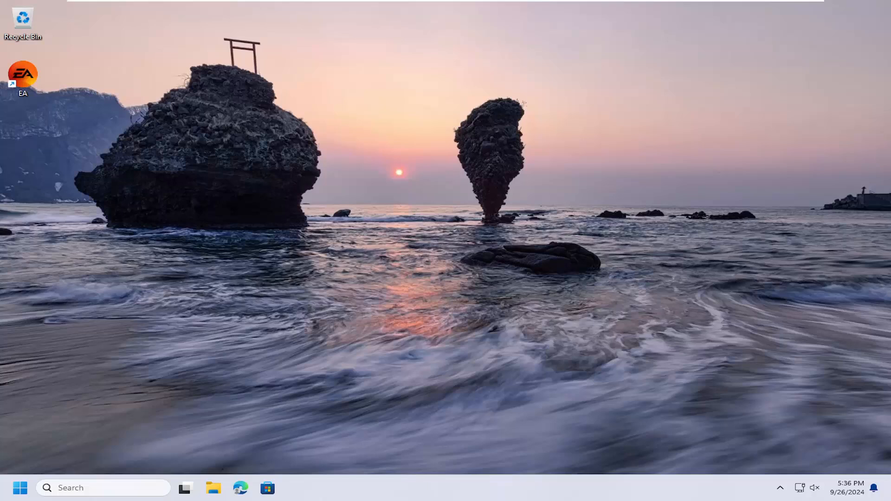
{"action": "mouse_move", "coordinate": [52, 468]}
{"action": "type", "text": "node.js"}
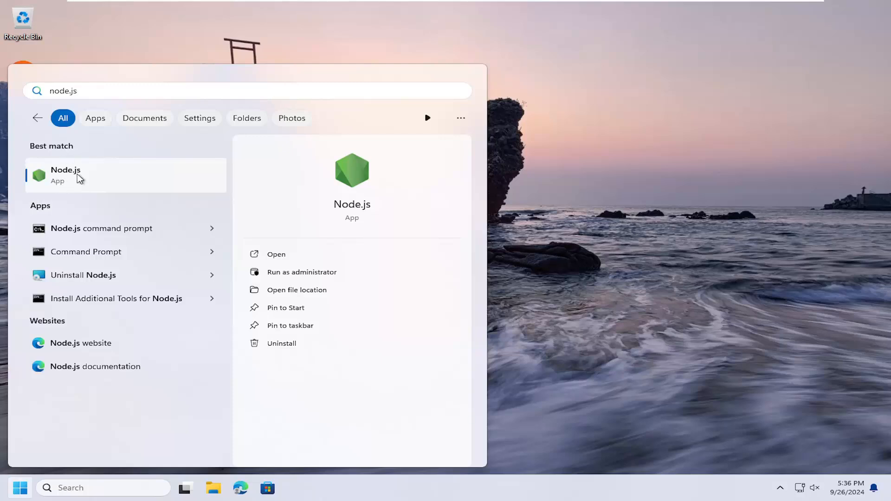
{"action": "mouse_move", "coordinate": [61, 182]}
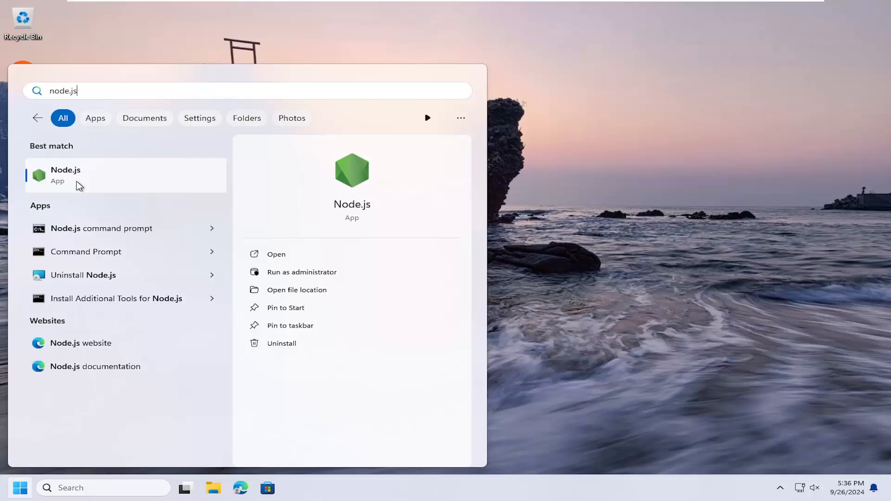
{"action": "mouse_move", "coordinate": [86, 181]}
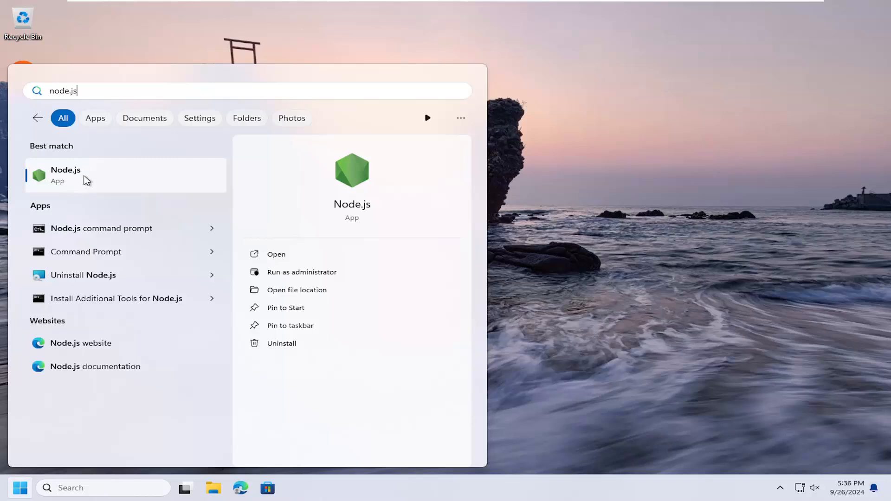
{"action": "mouse_move", "coordinate": [102, 177]}
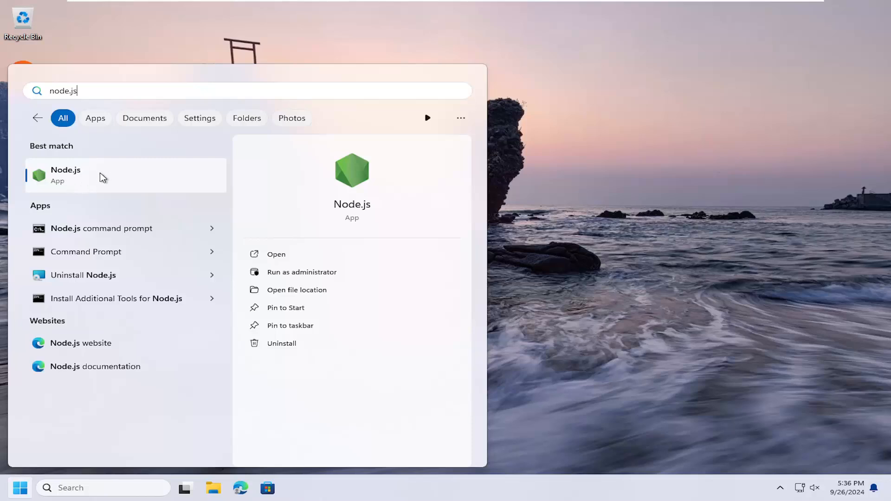
{"action": "mouse_move", "coordinate": [53, 181]}
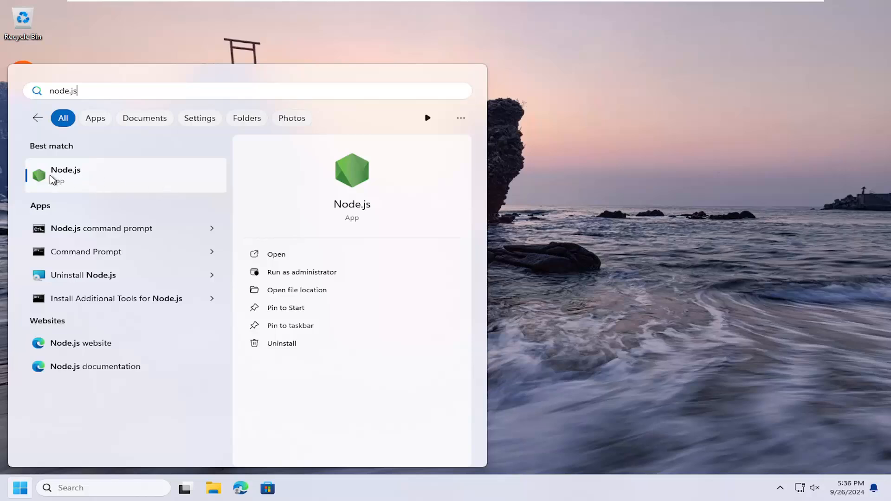
Step: Show the context menu for the Node.js best-match search result
{"action": "right_click", "coordinate": [65, 175]}
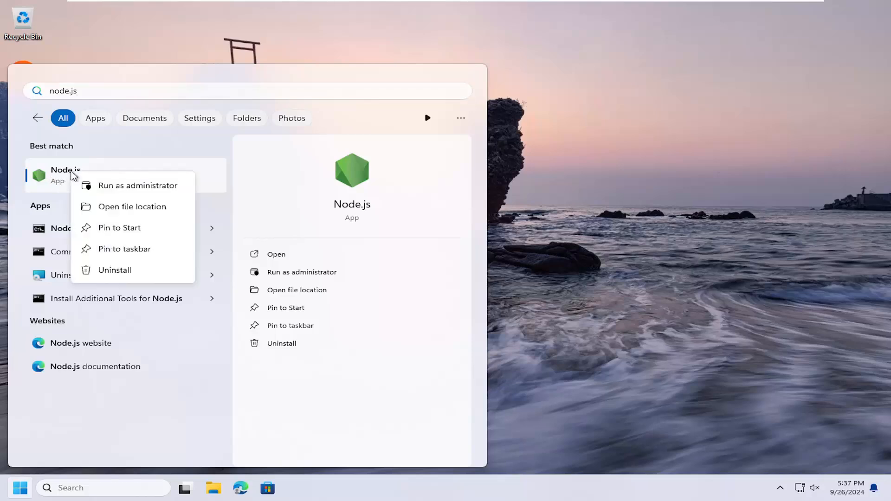
Step: Open the Node.js shortcut's file location in File Explorer
{"action": "left_click", "coordinate": [132, 206]}
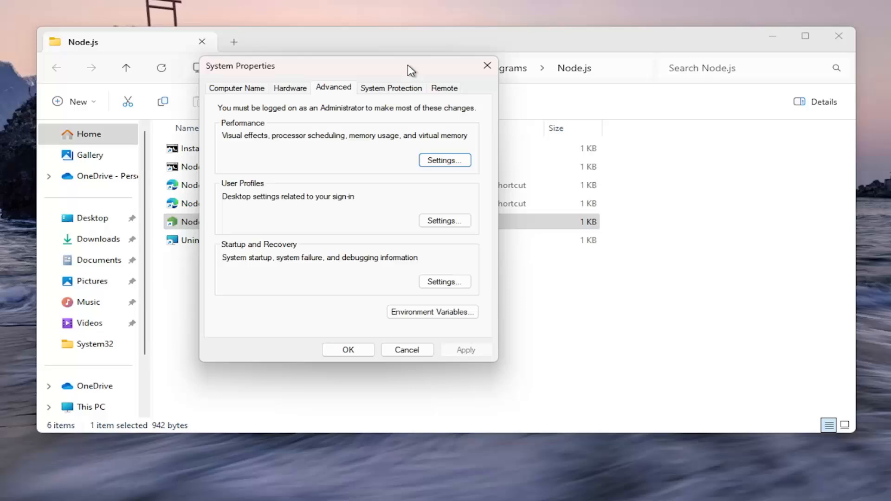
Step: Edit the system Path variable and copy the Node.js folder path from the address bar
{"action": "left_click", "coordinate": [431, 311]}
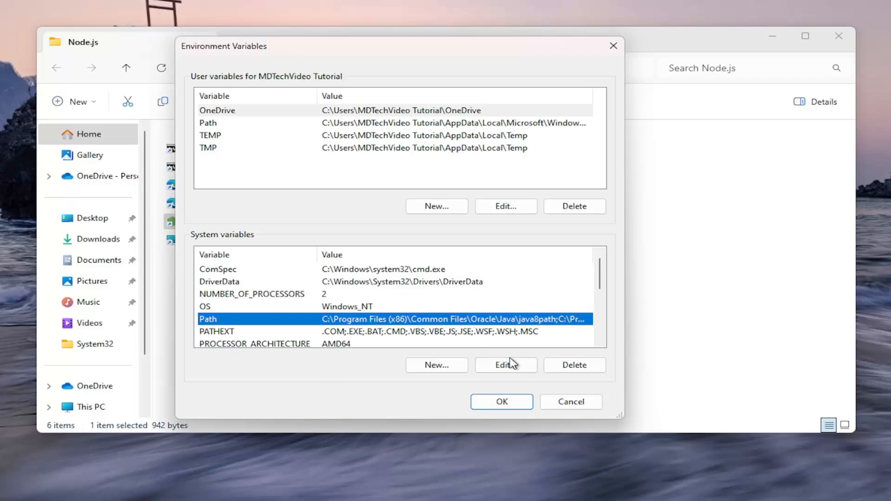
{"action": "left_click", "coordinate": [504, 365]}
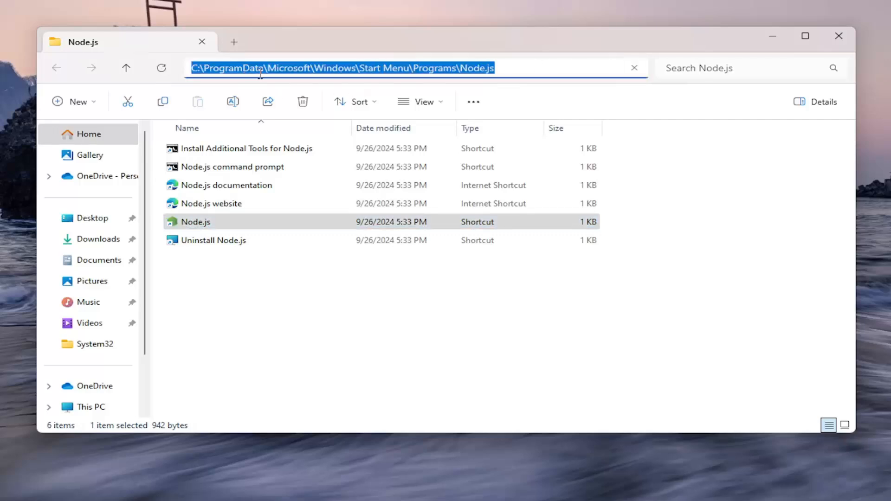
{"action": "right_click", "coordinate": [342, 68]}
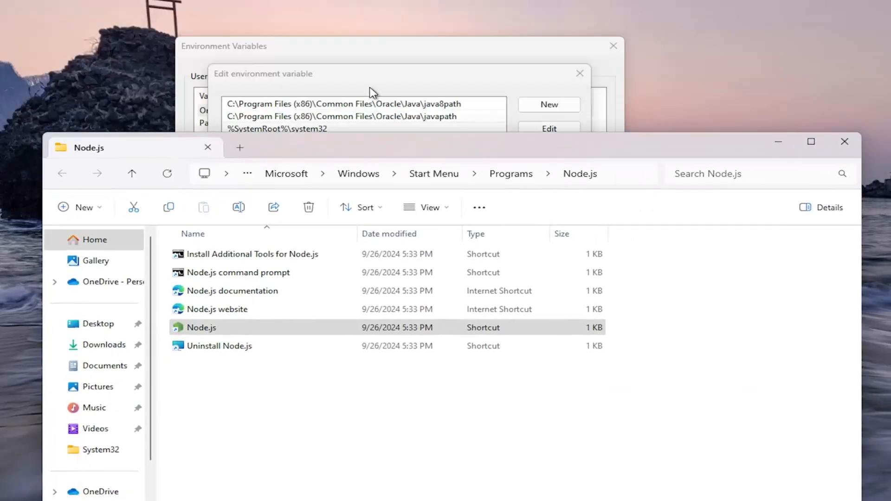
Step: Paste the Node.js Start Menu path as a new Path entry, confirm, and close Explorer
{"action": "left_click", "coordinate": [548, 105]}
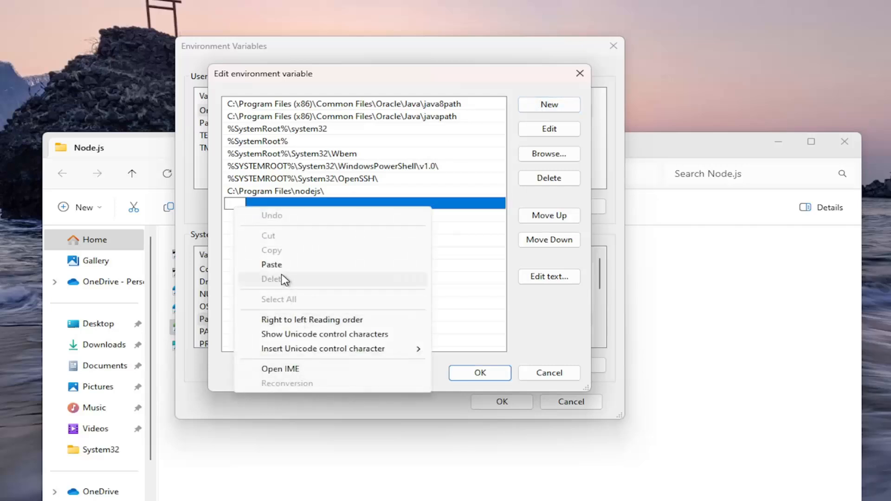
{"action": "left_click", "coordinate": [272, 264]}
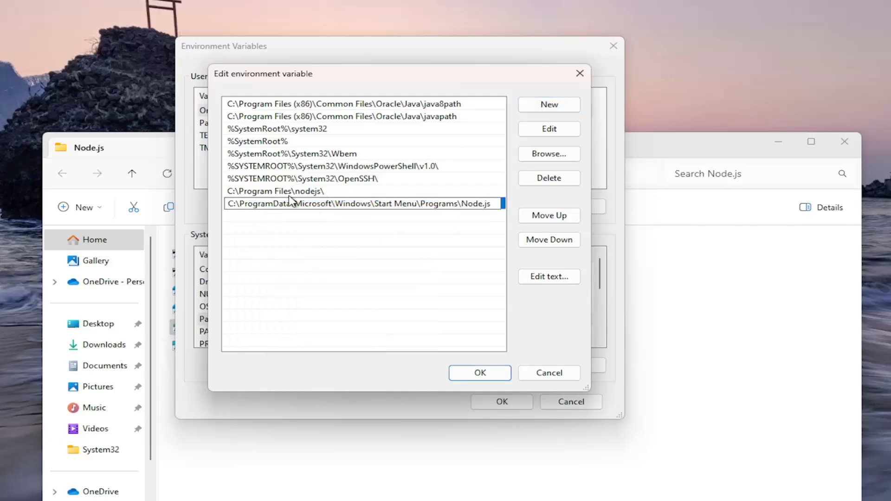
{"action": "left_click", "coordinate": [479, 373]}
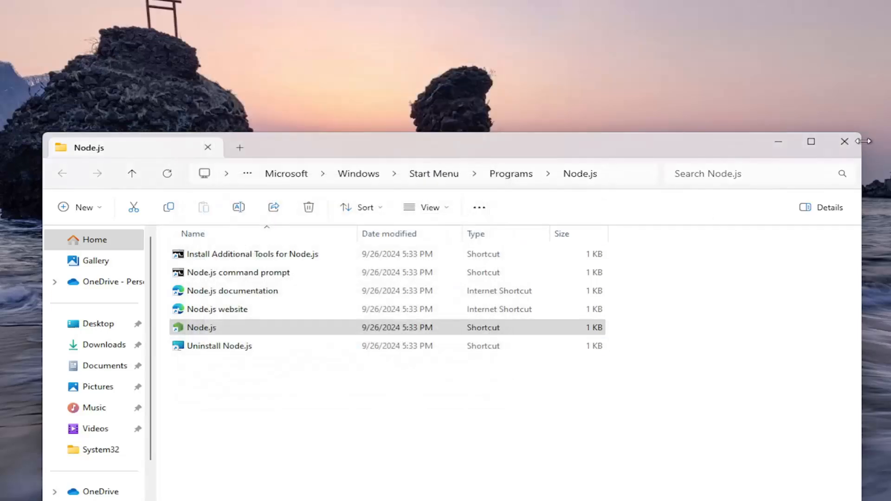
{"action": "left_click", "coordinate": [845, 141]}
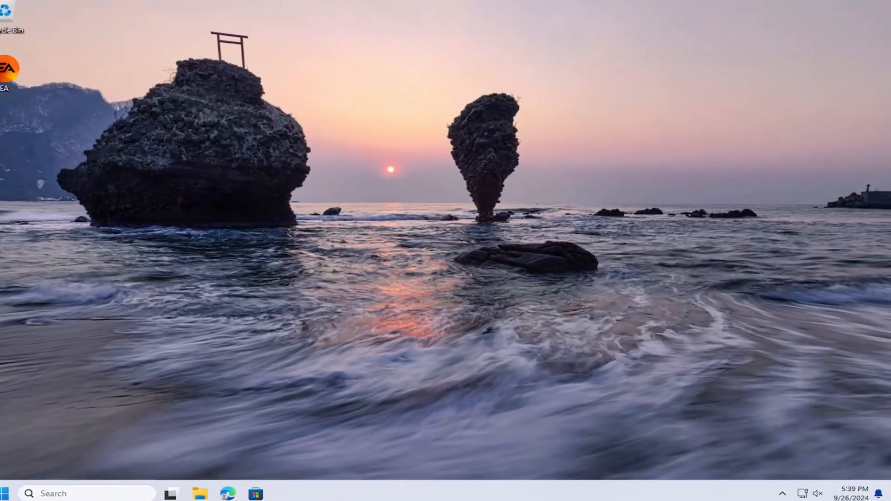